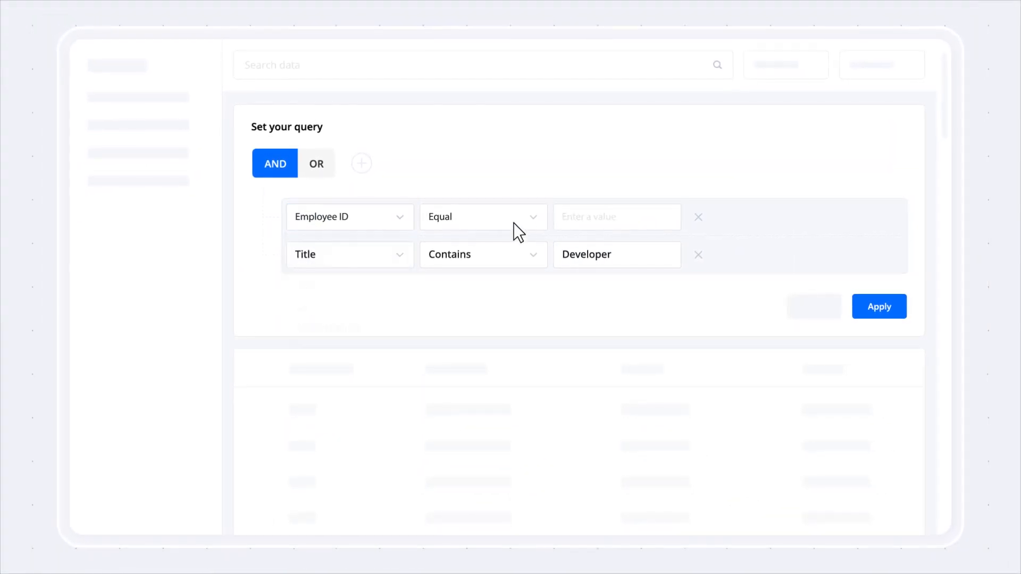
Enter 255 as the Employee ID threshold and apply the grouped conditions.
{"action": "type", "text": "255"}
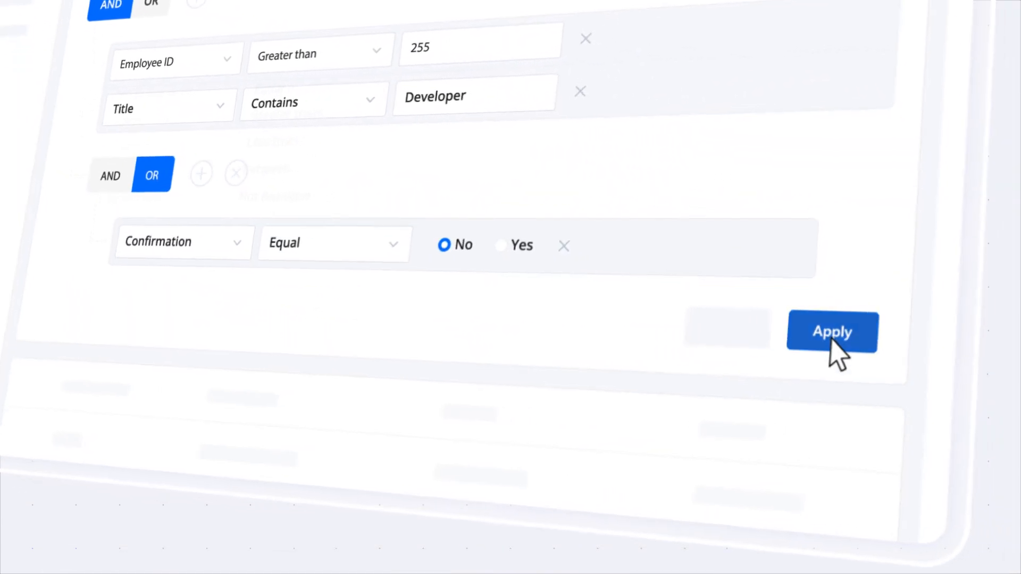
{"action": "left_click", "coordinate": [831, 331]}
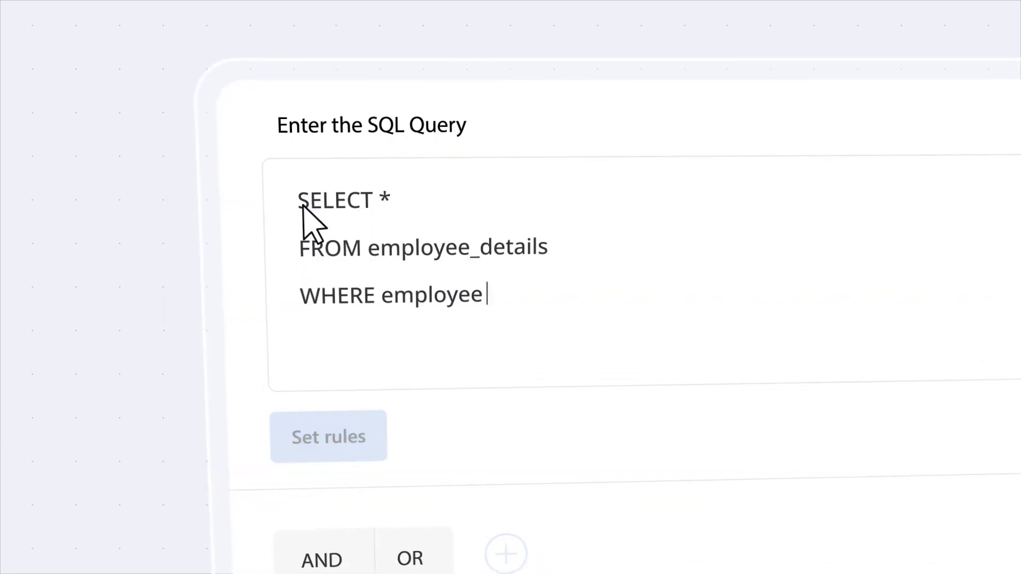
Start editing the SQL query 'SELECT * FROM employee_details' with its WHERE clause.
{"action": "left_click", "coordinate": [328, 436]}
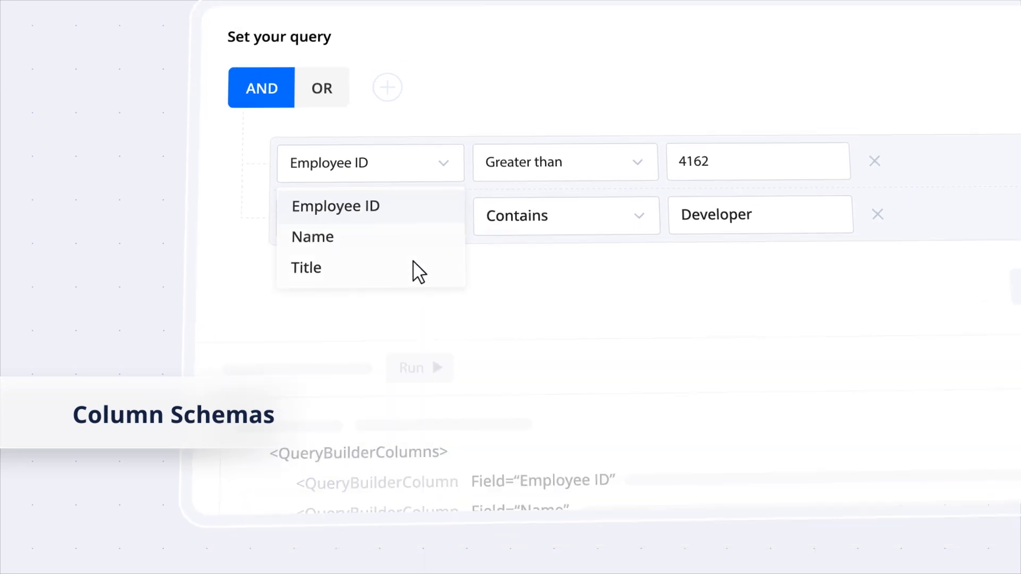
Set the second condition to Title, add a condition row, and choose the Equal operator.
{"action": "left_click", "coordinate": [305, 268]}
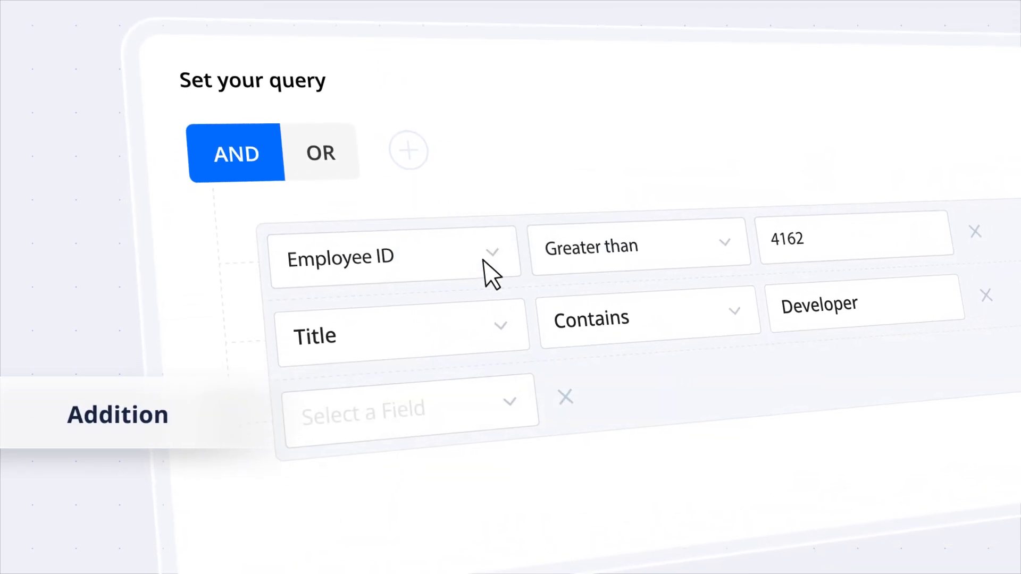
{"action": "left_click", "coordinate": [408, 150]}
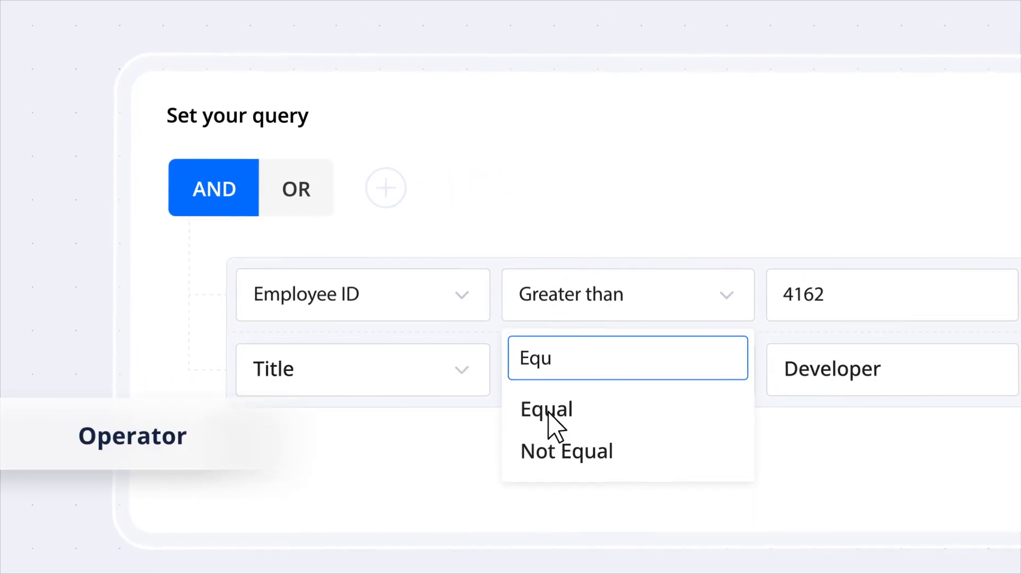
{"action": "left_click", "coordinate": [545, 409]}
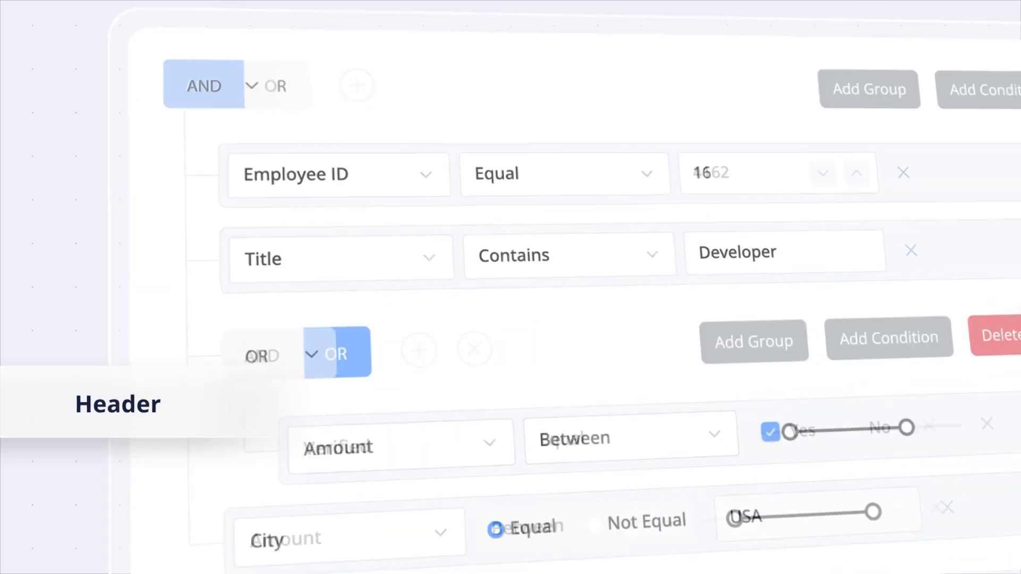
Scroll down to the OR group's Amount, City and Age template conditions.
{"action": "scroll", "scroll_direction": "down", "scroll_amount": 3}
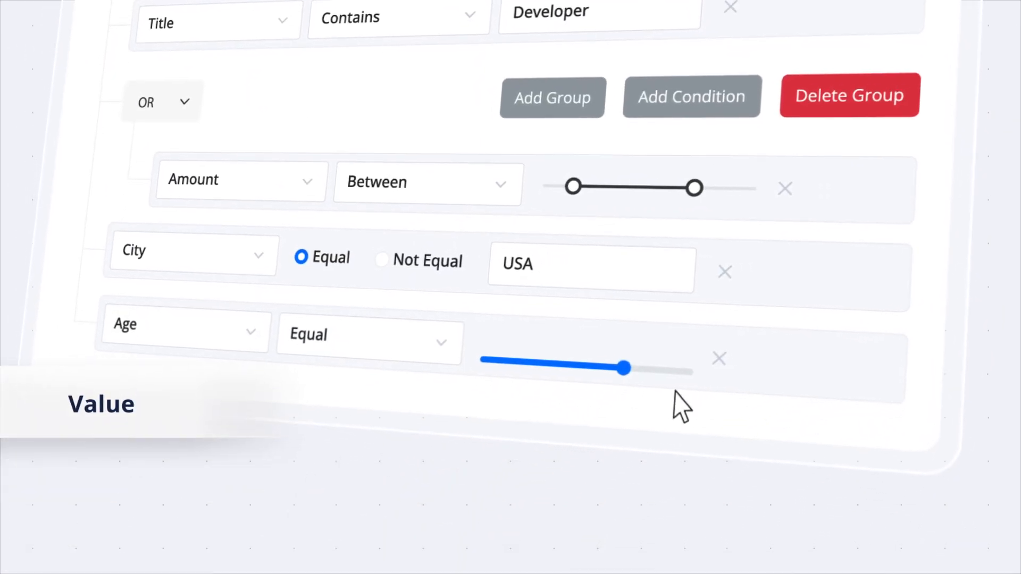